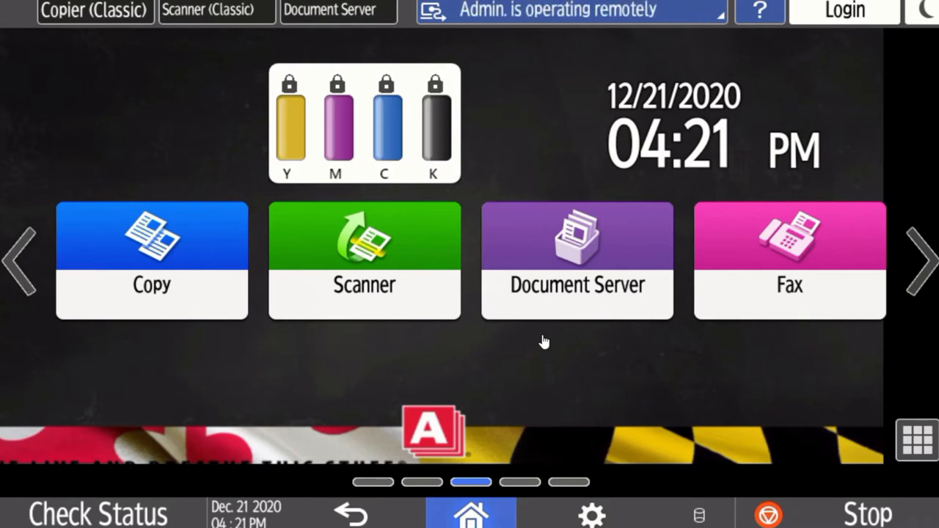
Open Document Server from the home screen to list the Shared Folder's time off request file
click(577, 260)
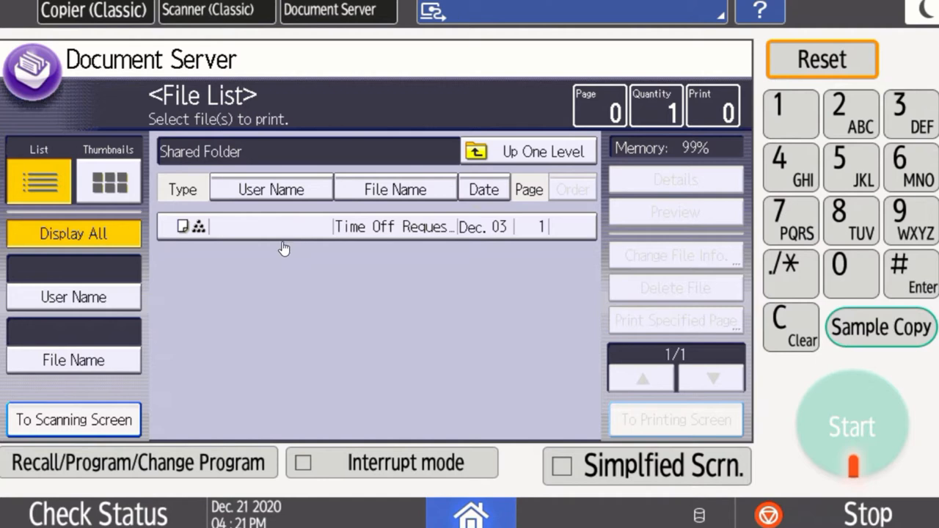
Briefly view the files as thumbnails, return to list view, then go up to the folder list
click(108, 181)
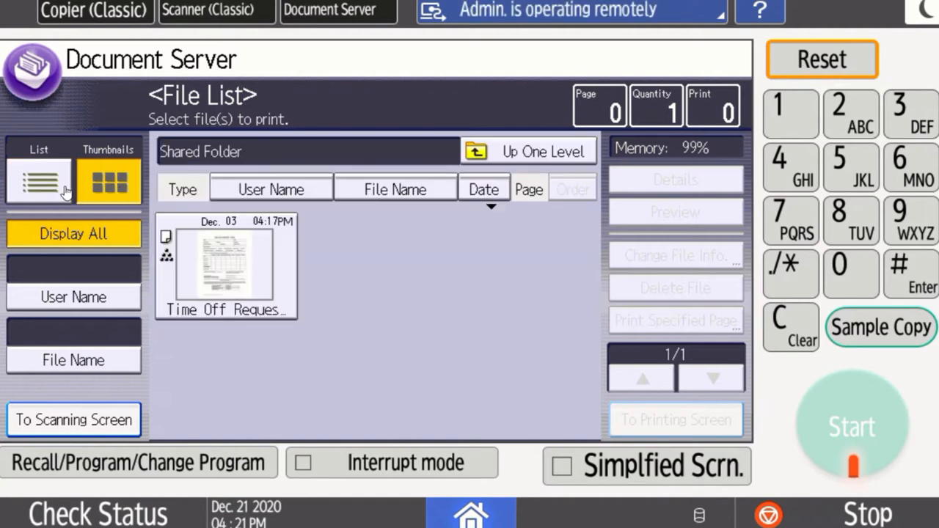
click(38, 181)
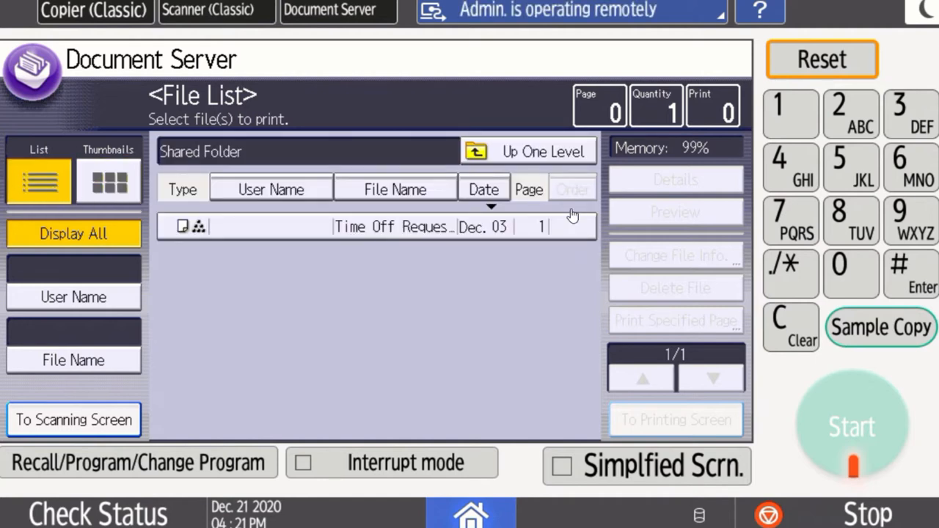
click(527, 151)
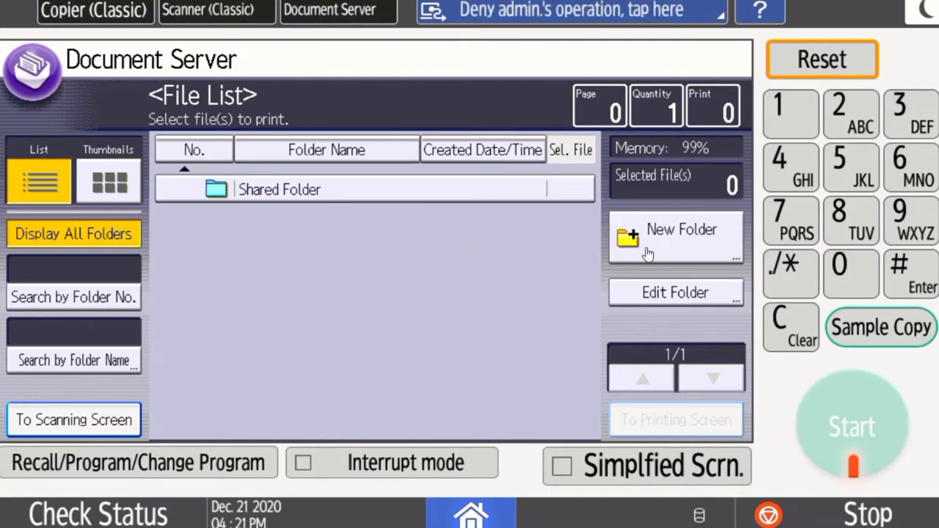
mouse_move(484, 238)
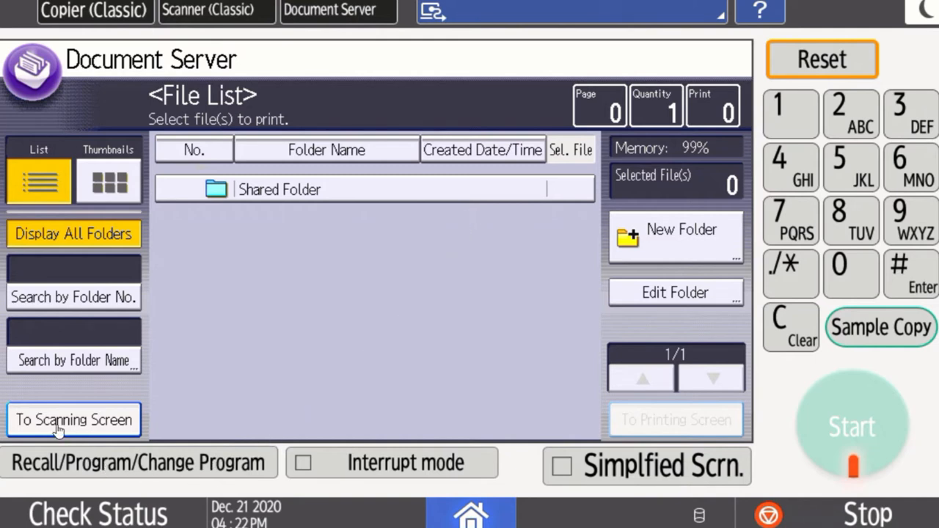
Start storing a new scan and open the file name entry showing COPY0002
click(73, 420)
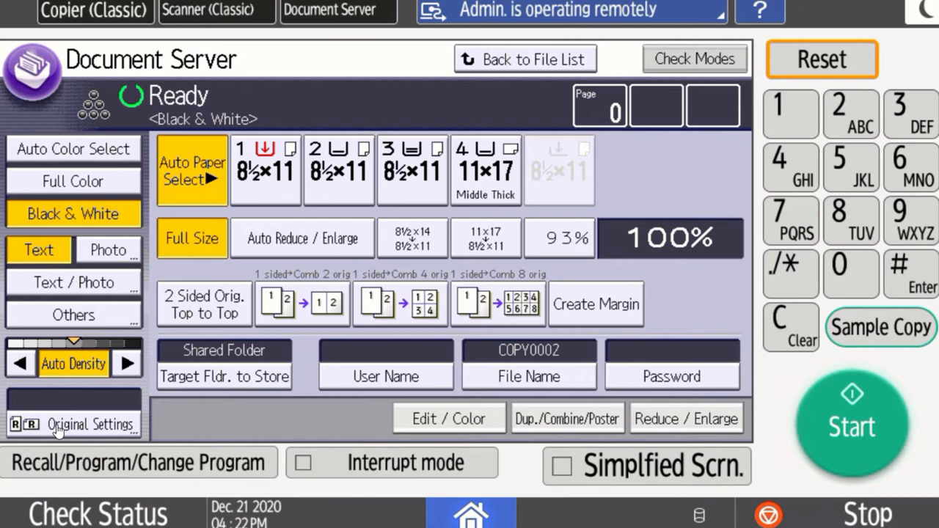
mouse_move(88, 342)
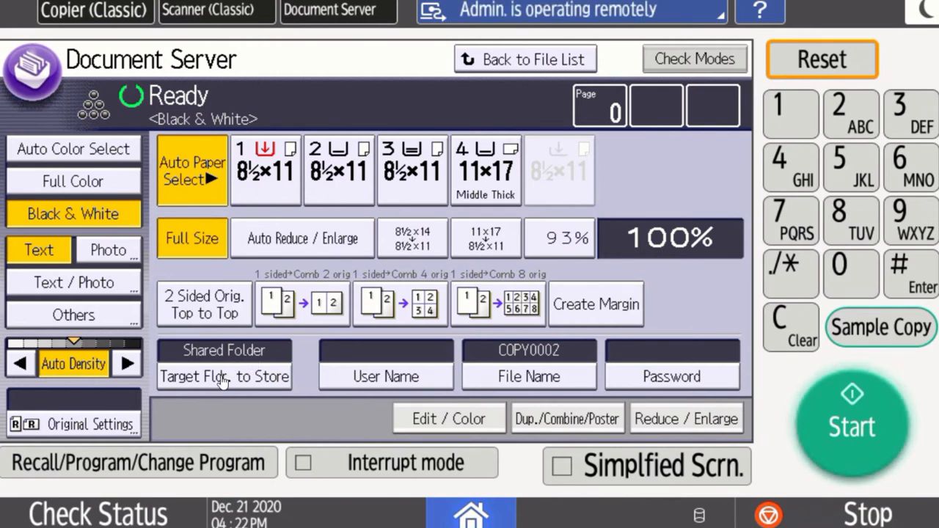
click(224, 365)
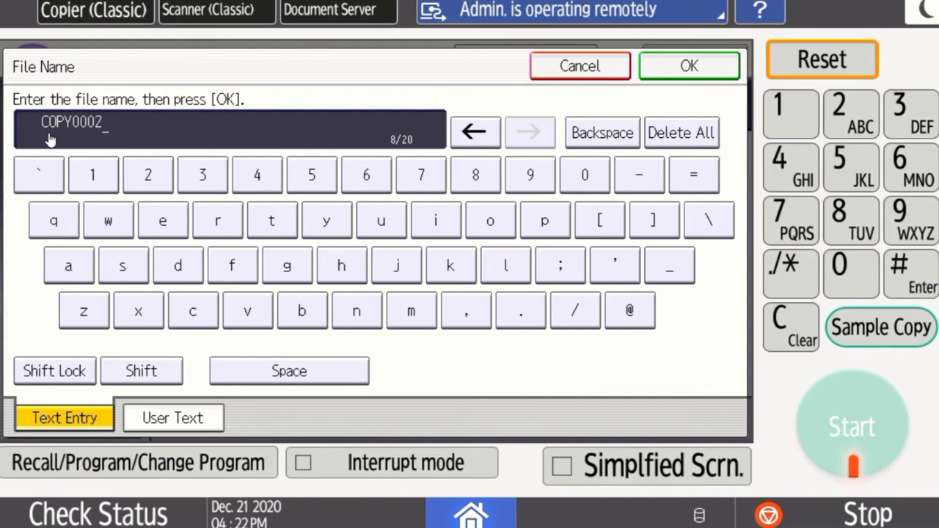
mouse_move(110, 138)
text(Cover)
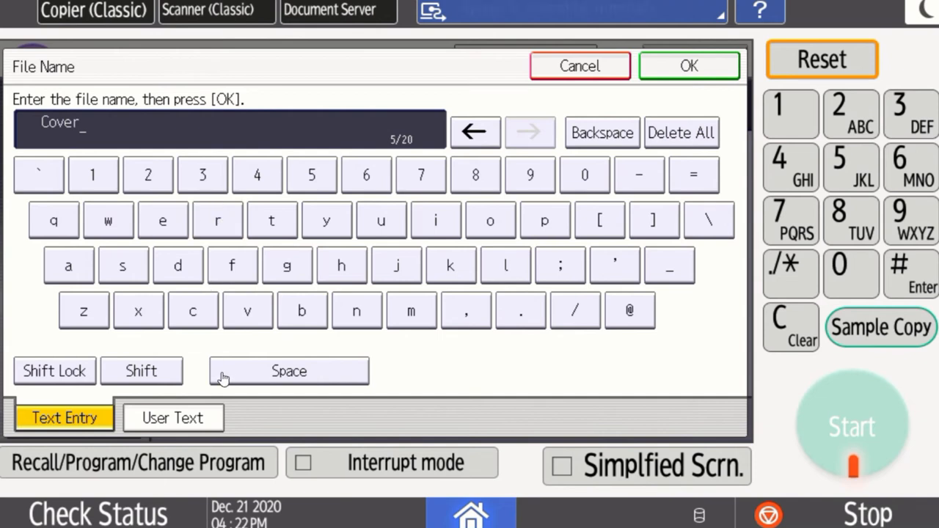
Enter 'Cover Sheet' as the stored scan's file name, adding the space between words
click(289, 371)
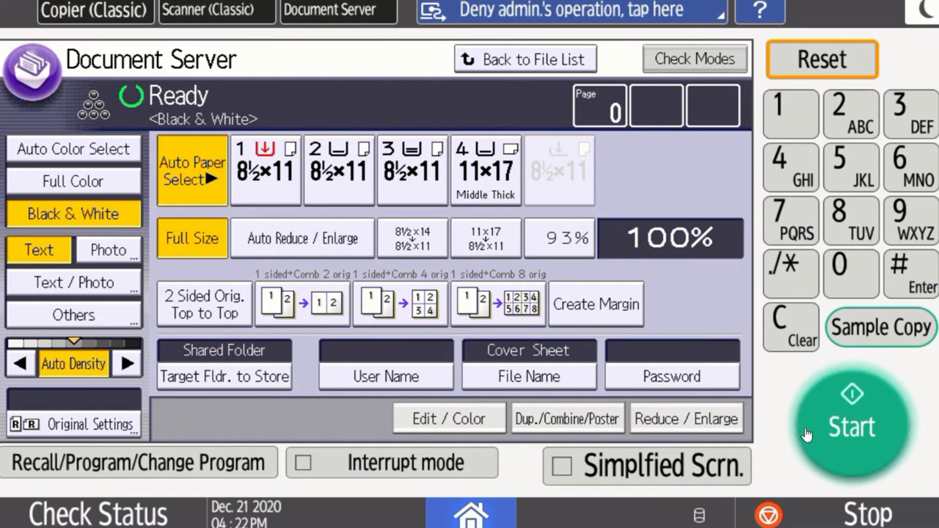
Scan the original with Start, storing Cover Sheet beside the time off request
click(851, 426)
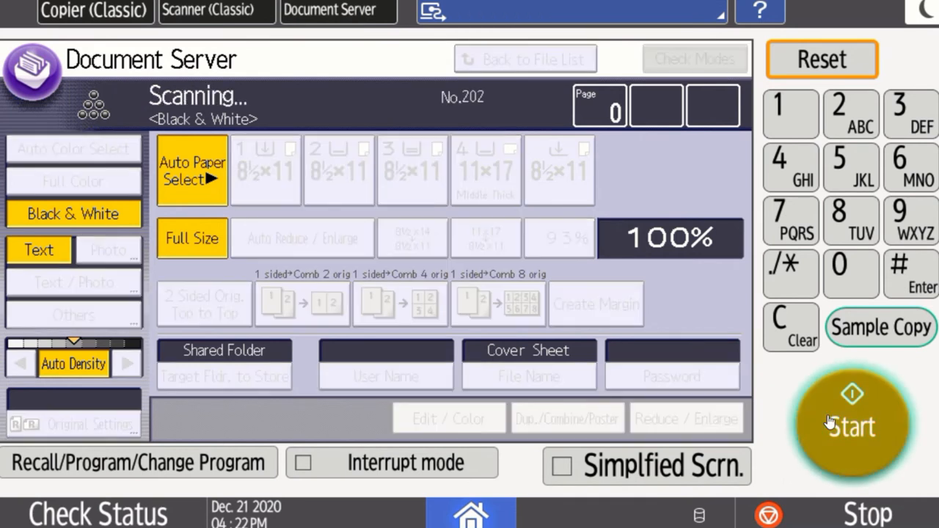
click(852, 426)
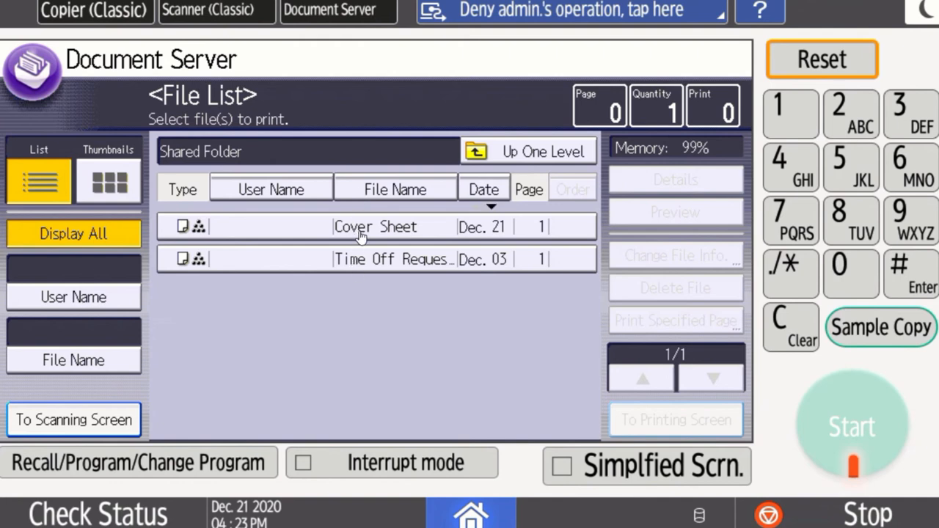
Select Cover Sheet, view its fax cover page preview, and close the preview
click(374, 226)
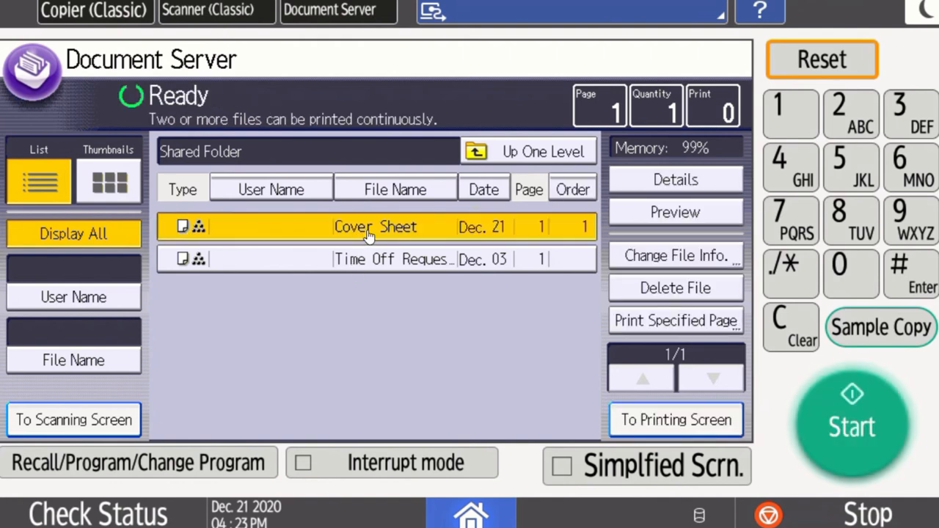
click(674, 212)
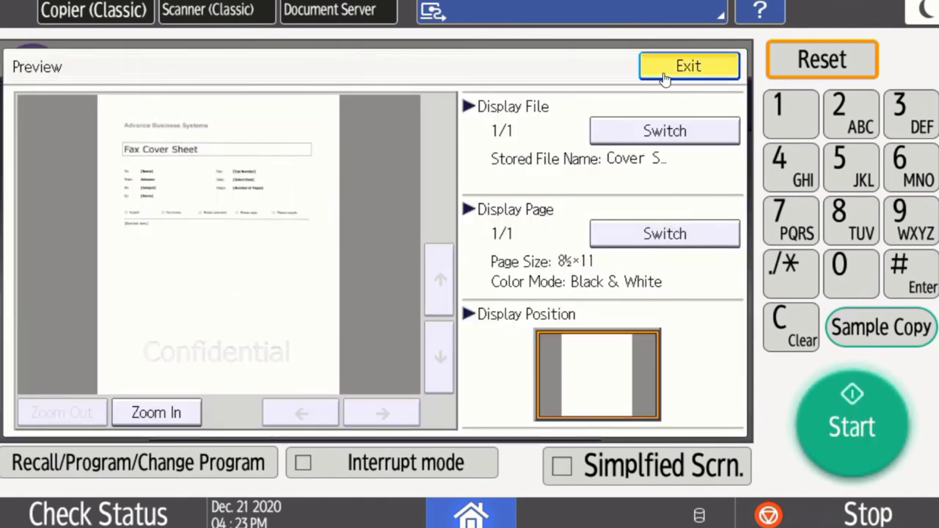
click(688, 65)
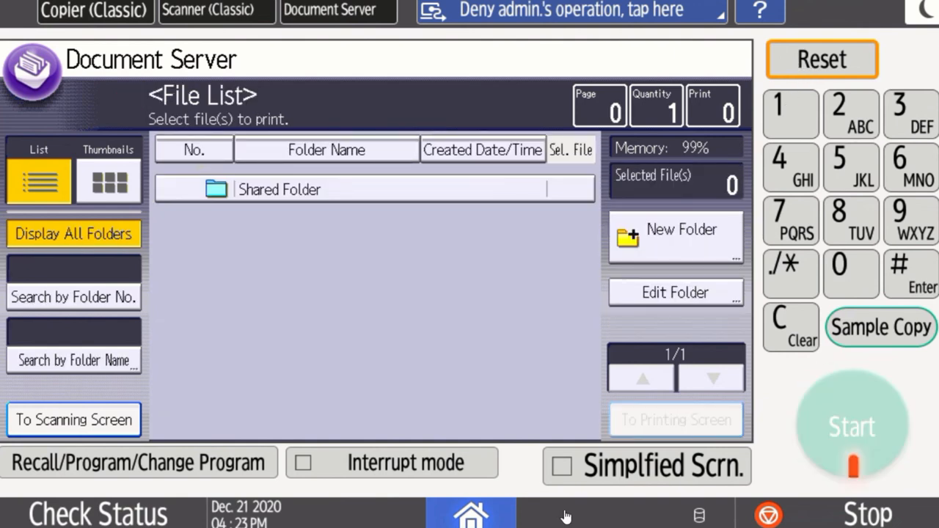
Reopen Document Server from Home and take Cover Sheet to the printing screen with 2 copies
click(471, 511)
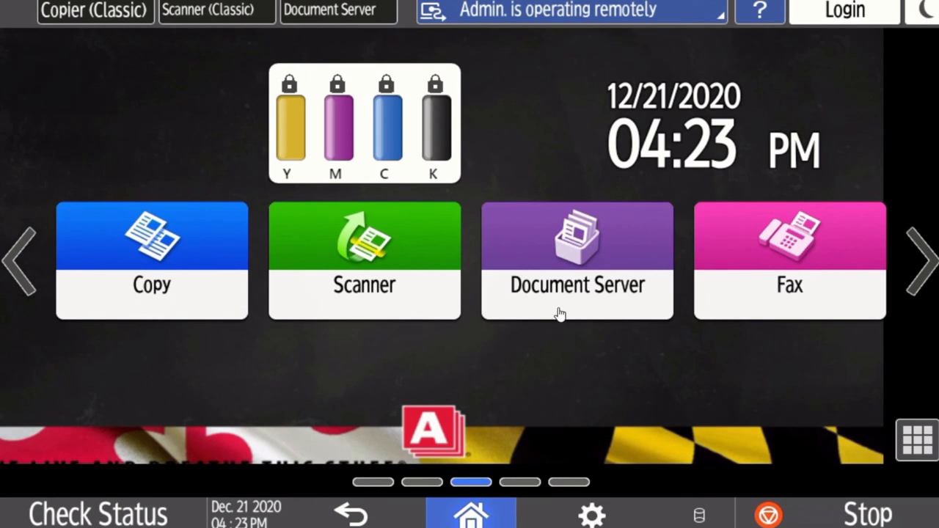
click(577, 261)
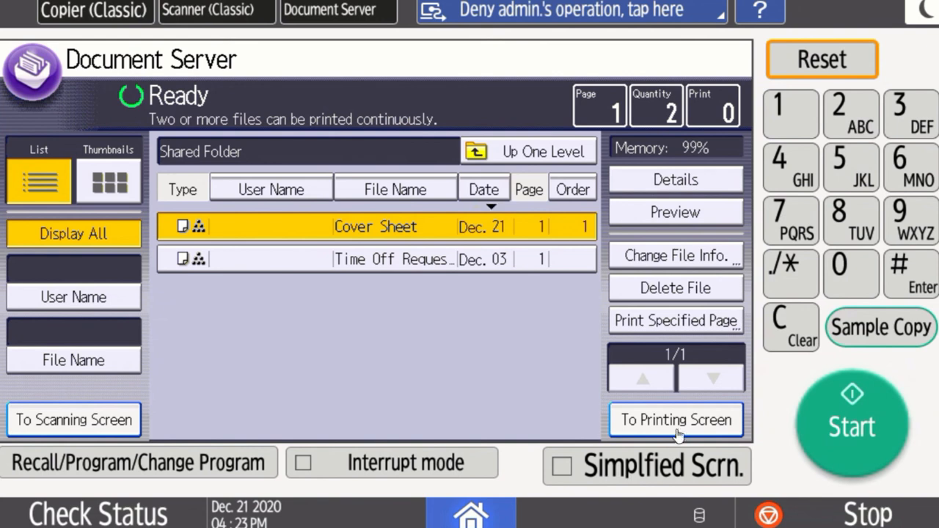
click(675, 419)
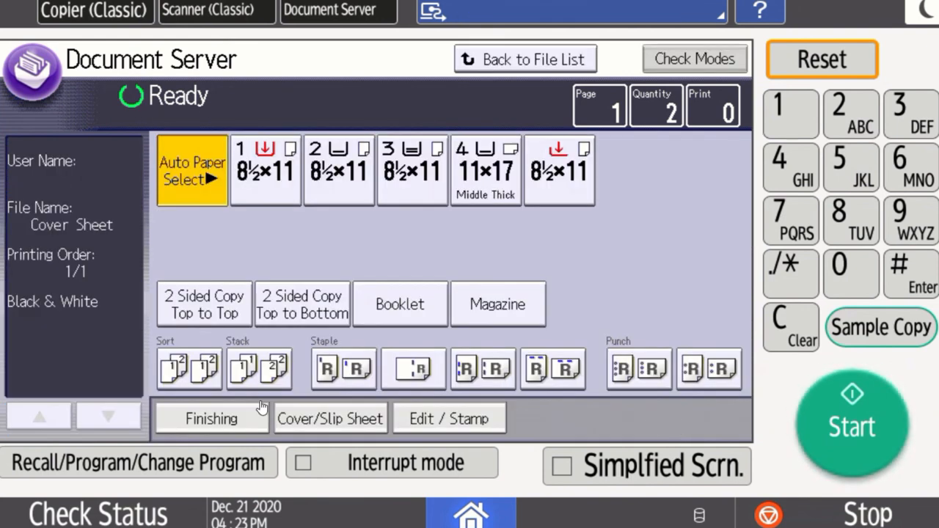